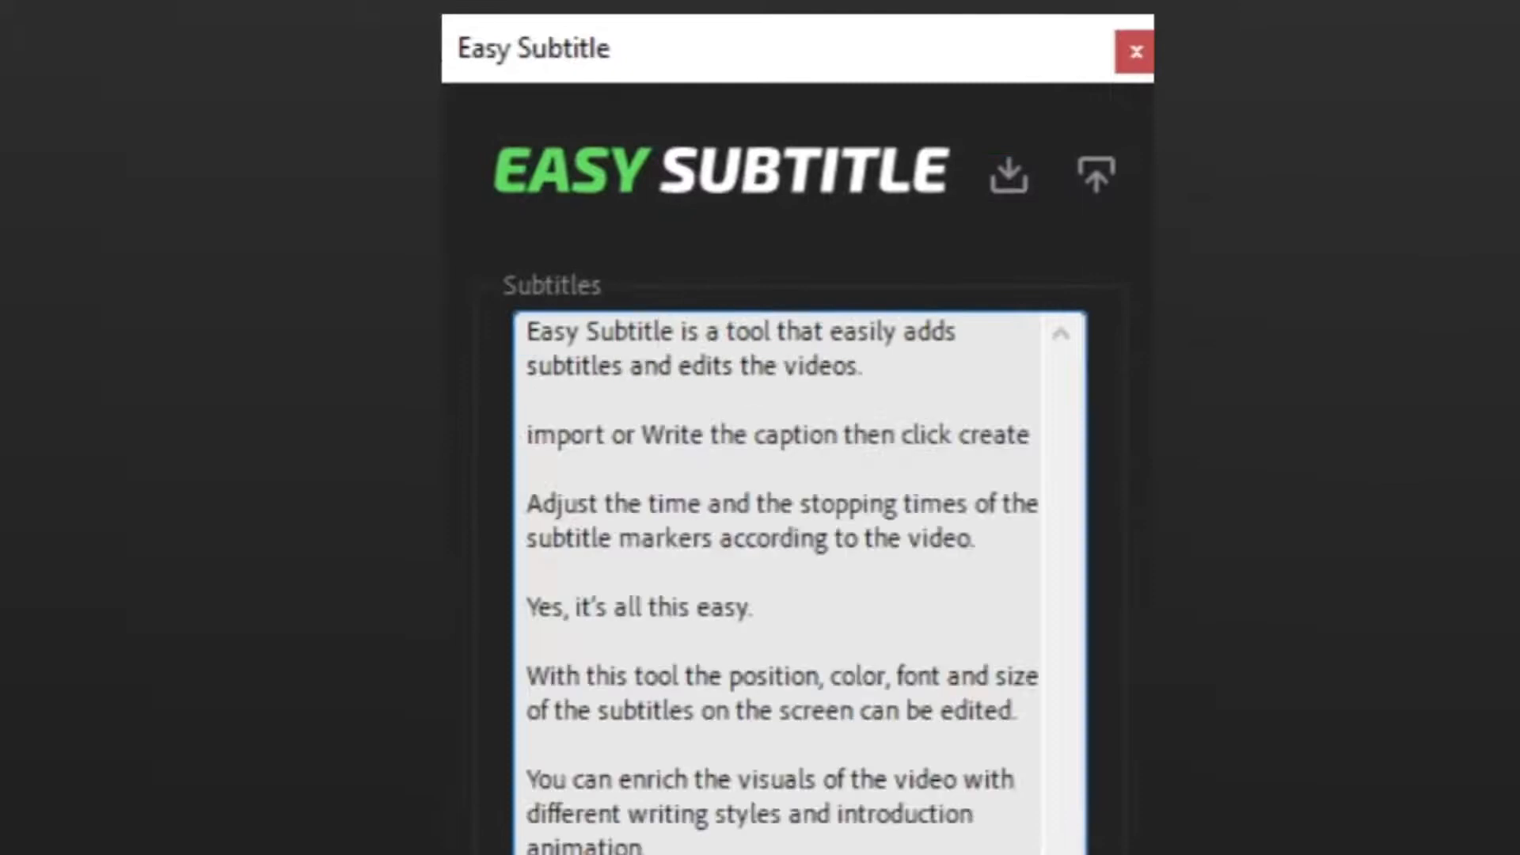
# - Open the Easy Subtitle panel via Window > Extensions to hold the caption paragraphs
pyautogui.click(1132, 49)
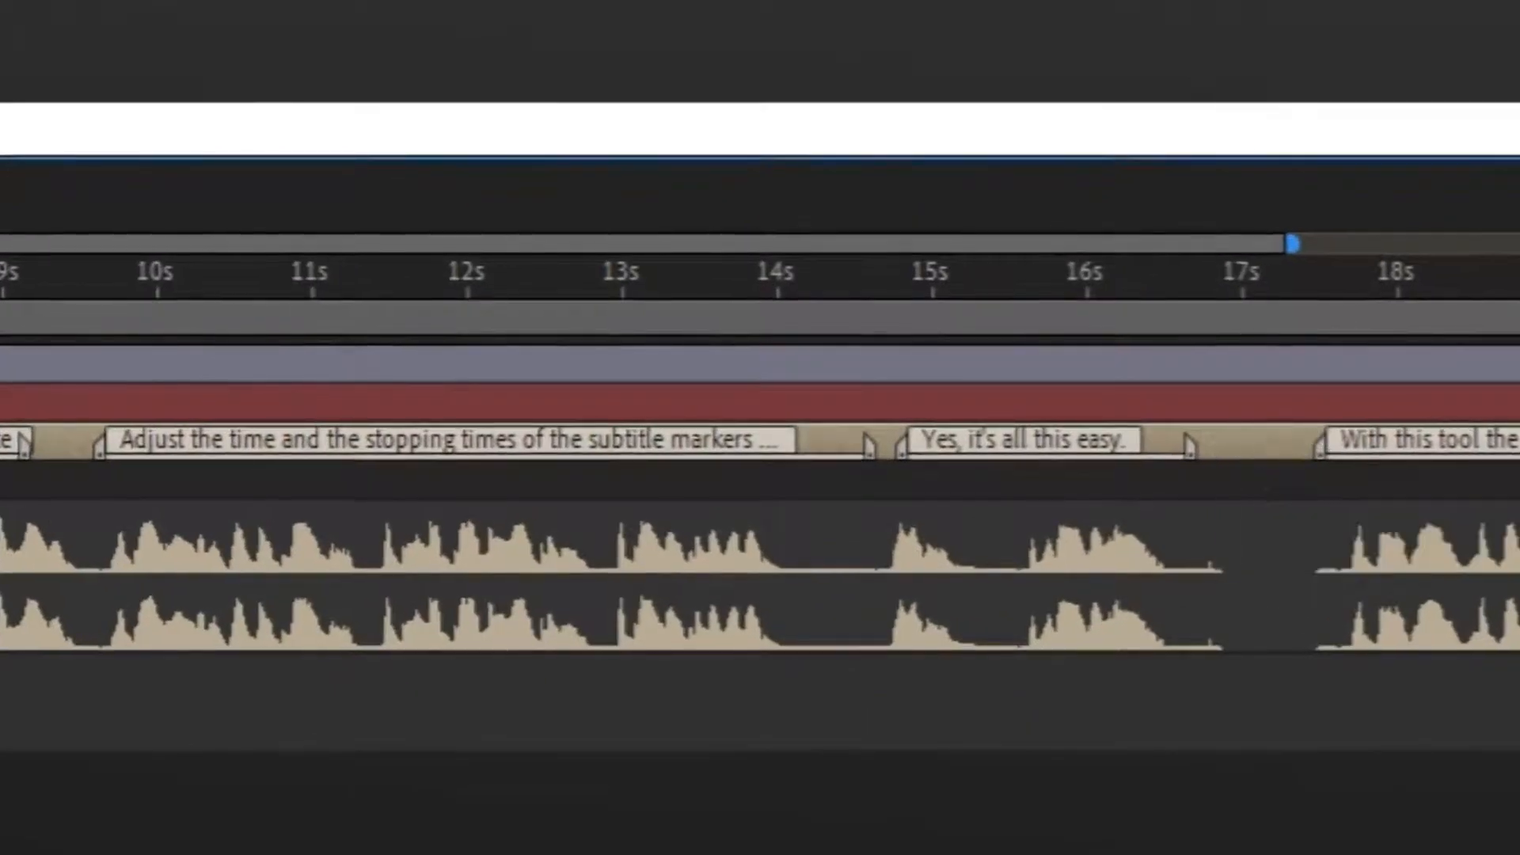
pyautogui.moveTo(770, 446)
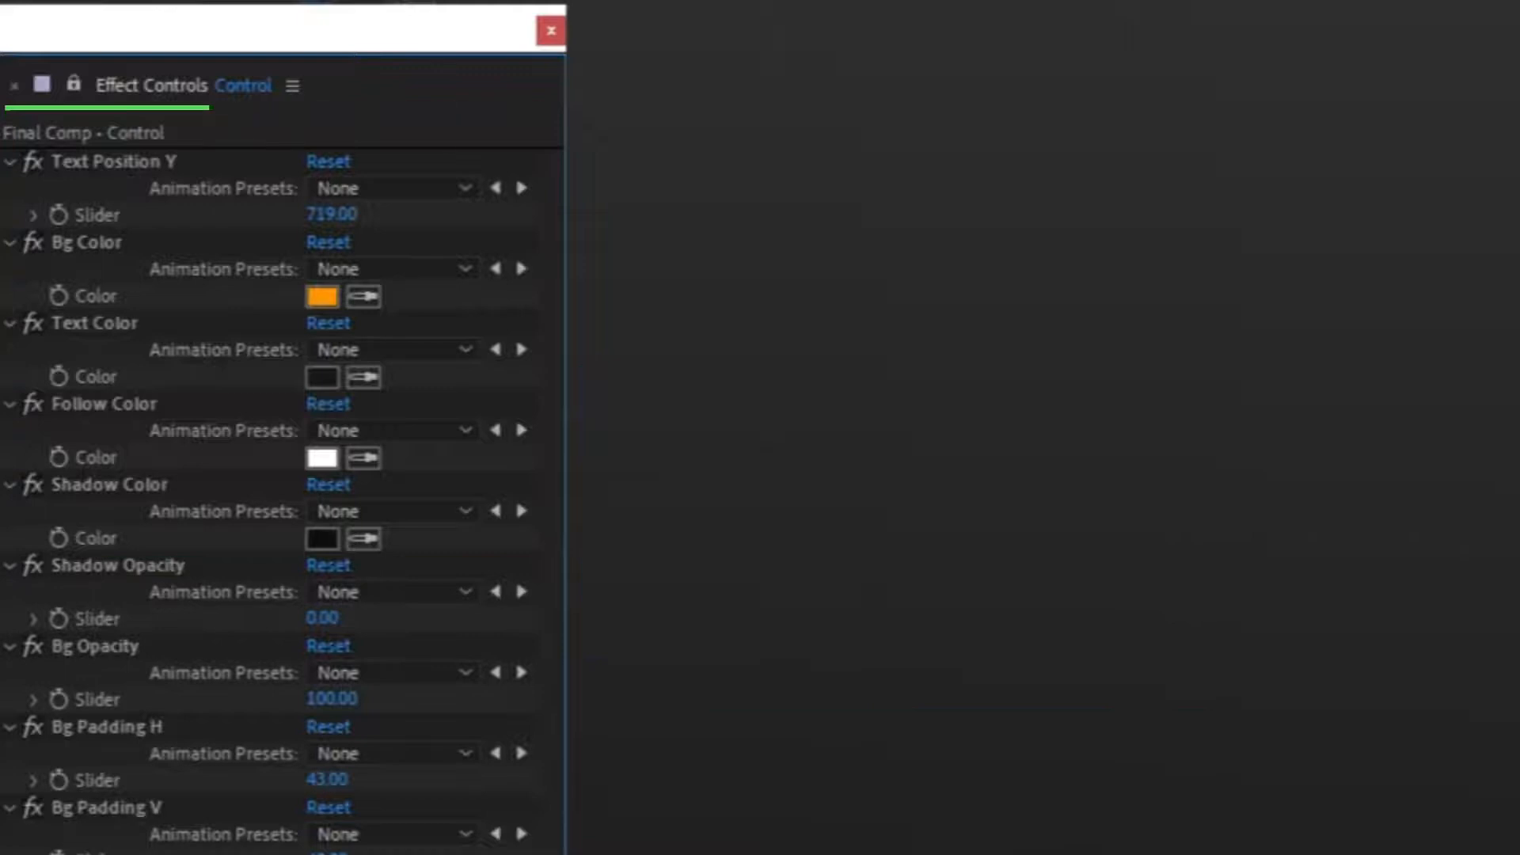
# - Scroll the Control layer's Effect Controls to reach the position, background and padding settings
pyautogui.scroll(-3)
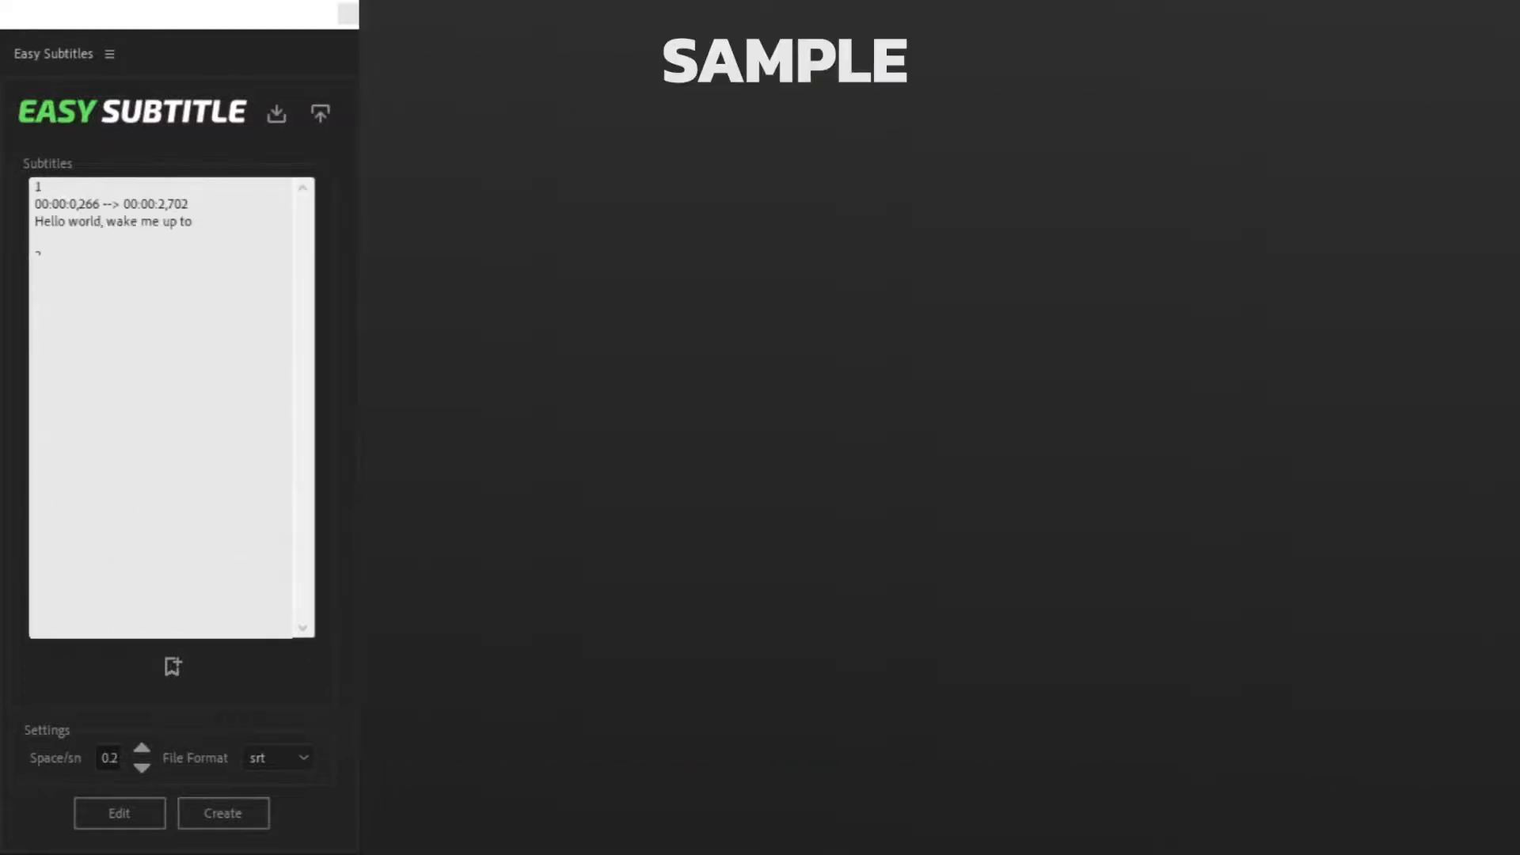
# - Generate subtitles from the four SRT lyric entries, showing 'Hello world, wake me up to'
pyautogui.click(222, 813)
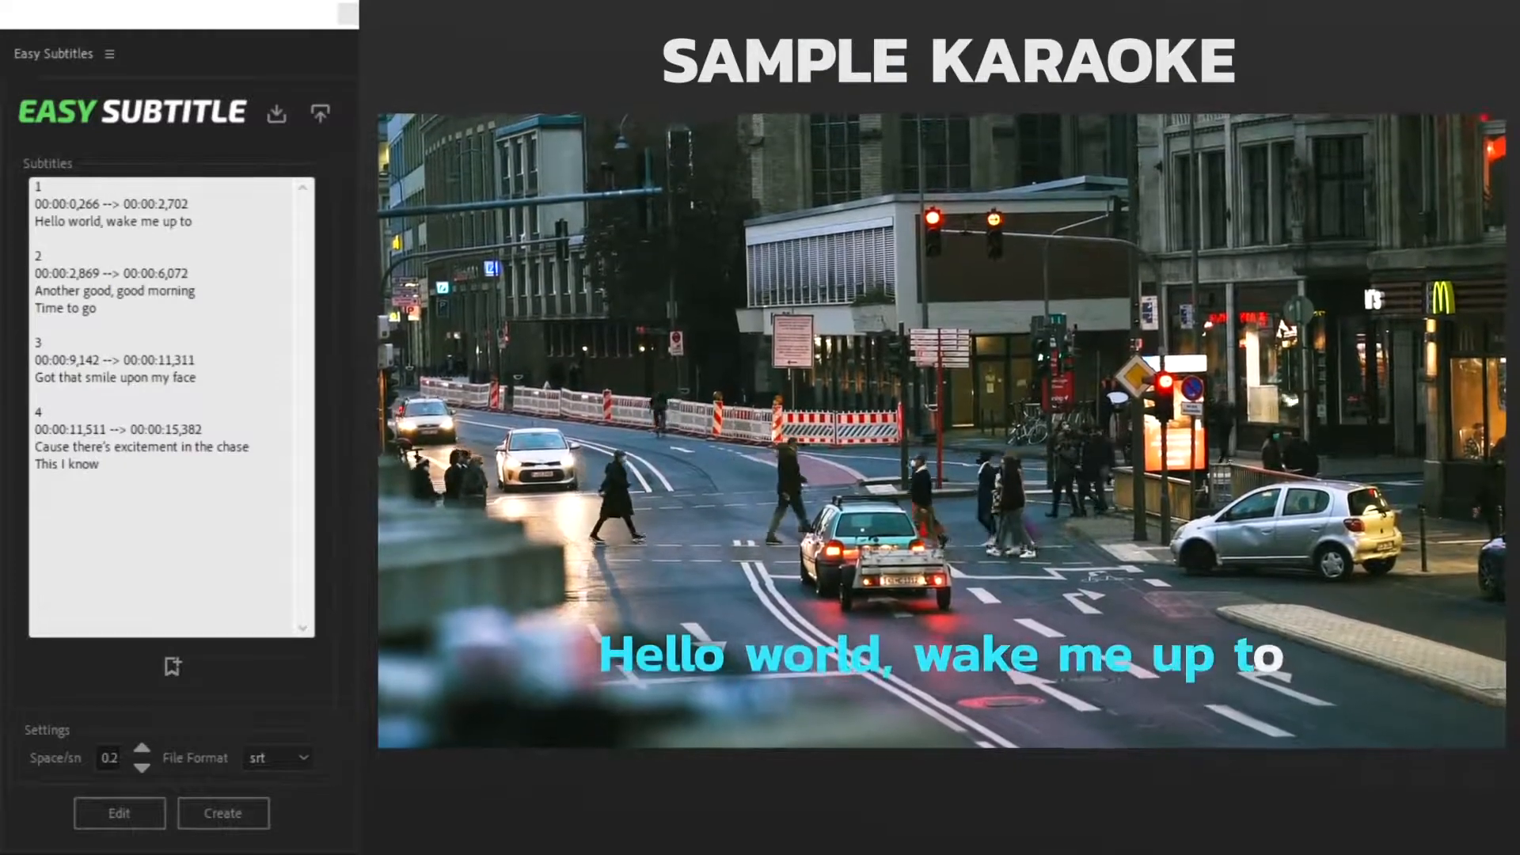